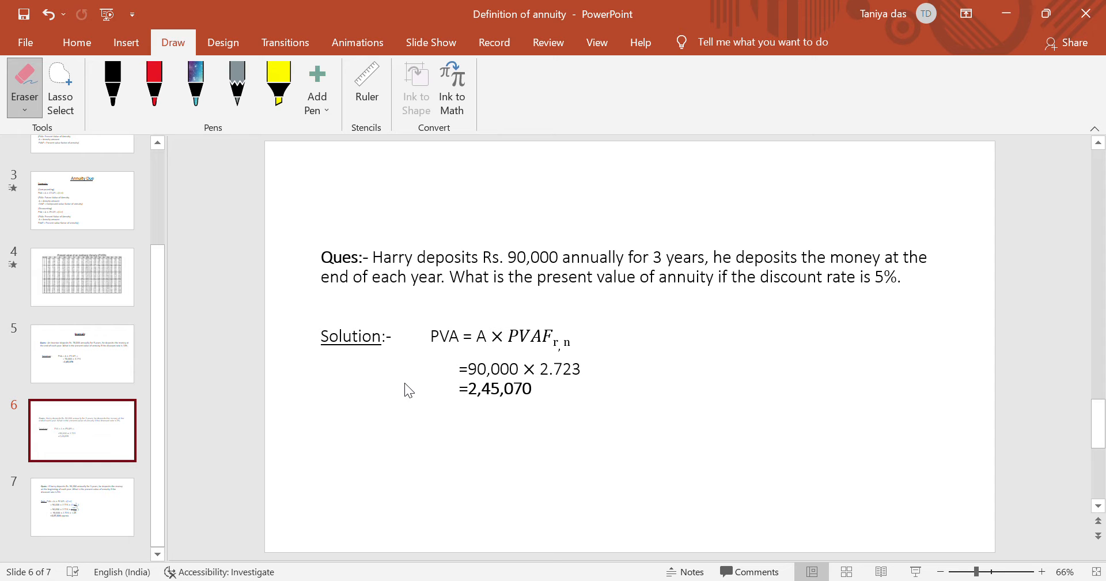
mouse_move(483, 348)
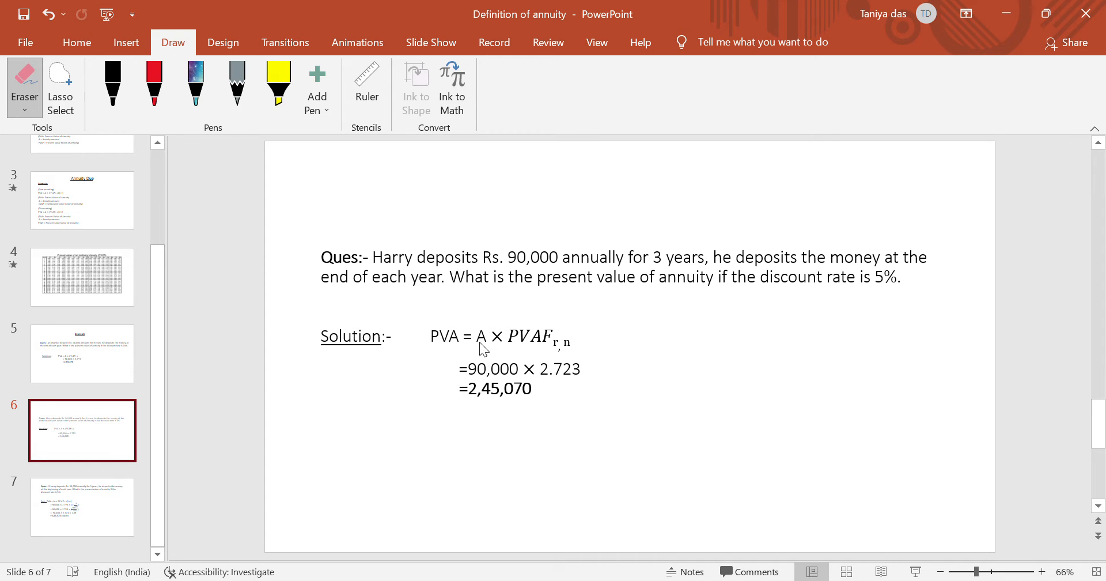
mouse_move(511, 249)
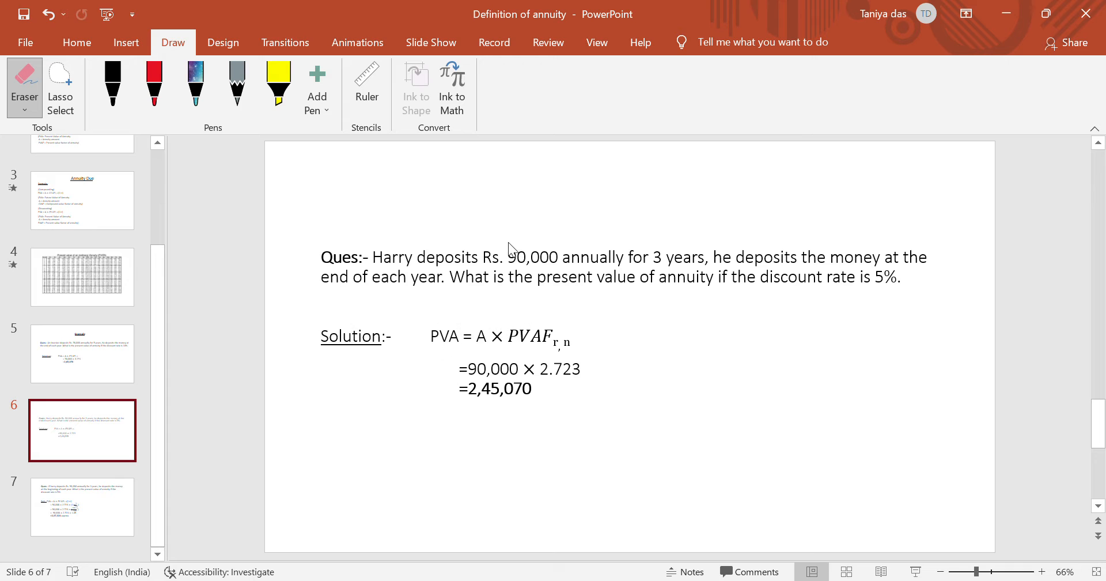
mouse_move(553, 286)
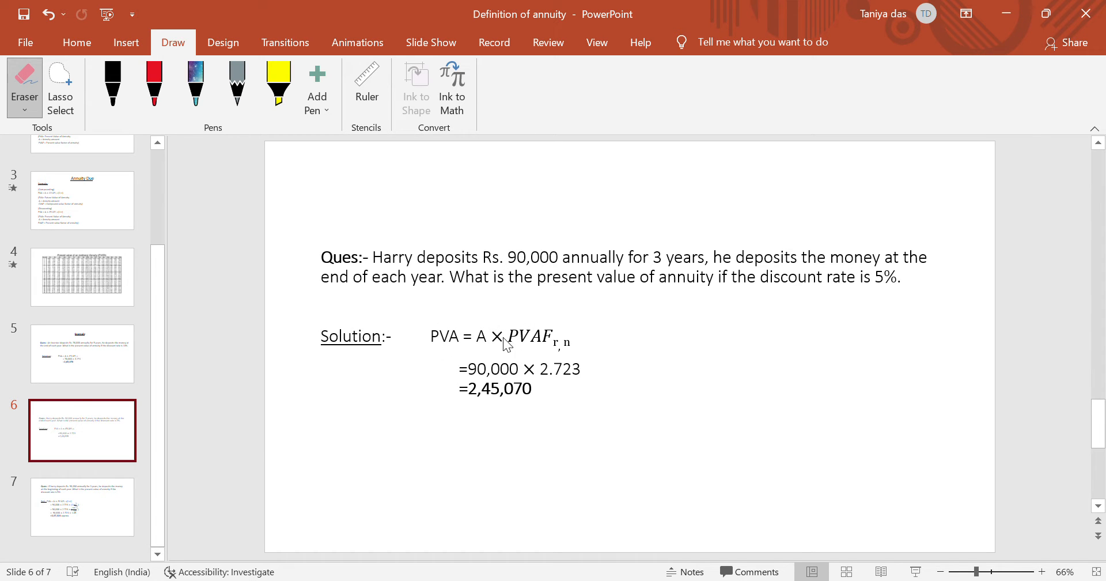
mouse_move(598, 335)
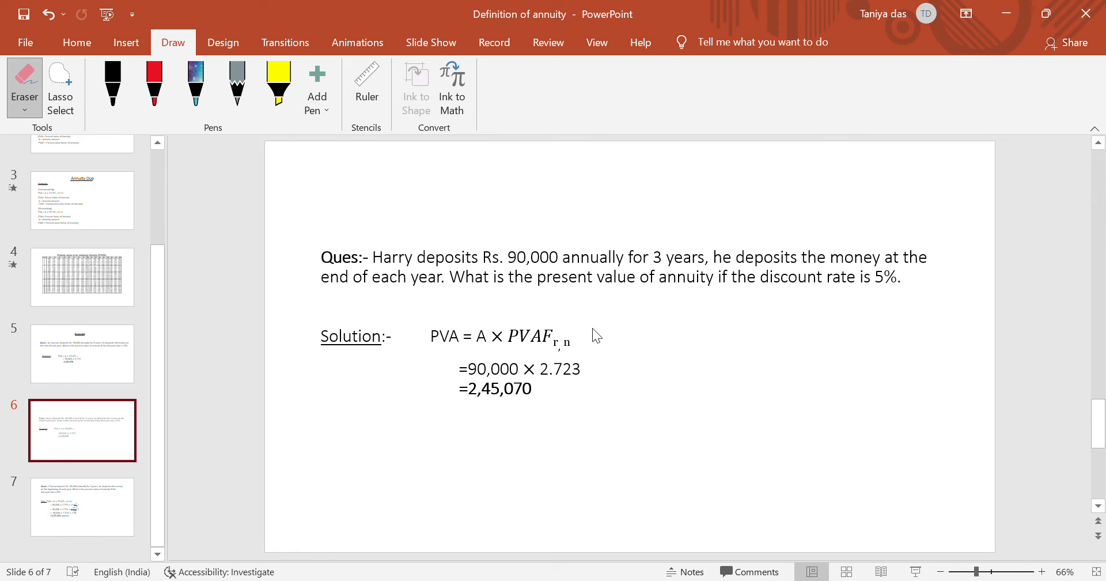
mouse_move(657, 268)
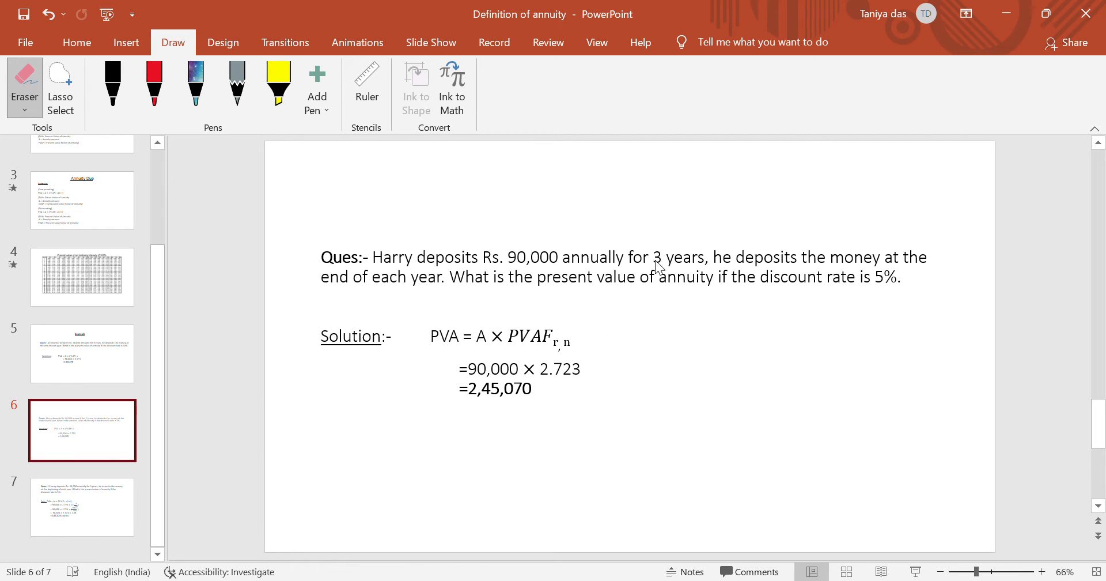
mouse_move(651, 286)
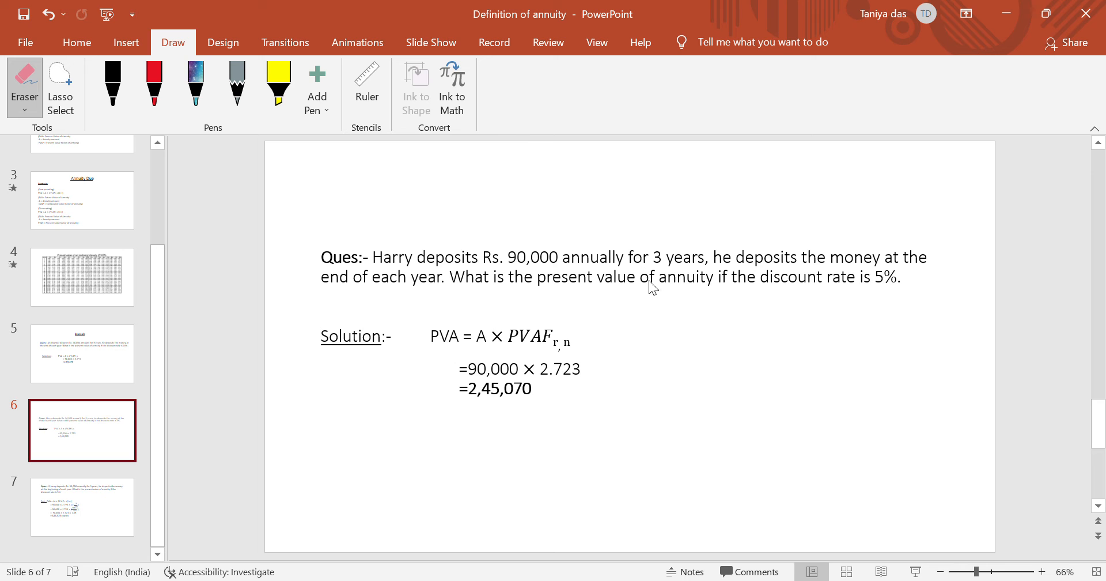
mouse_move(117, 430)
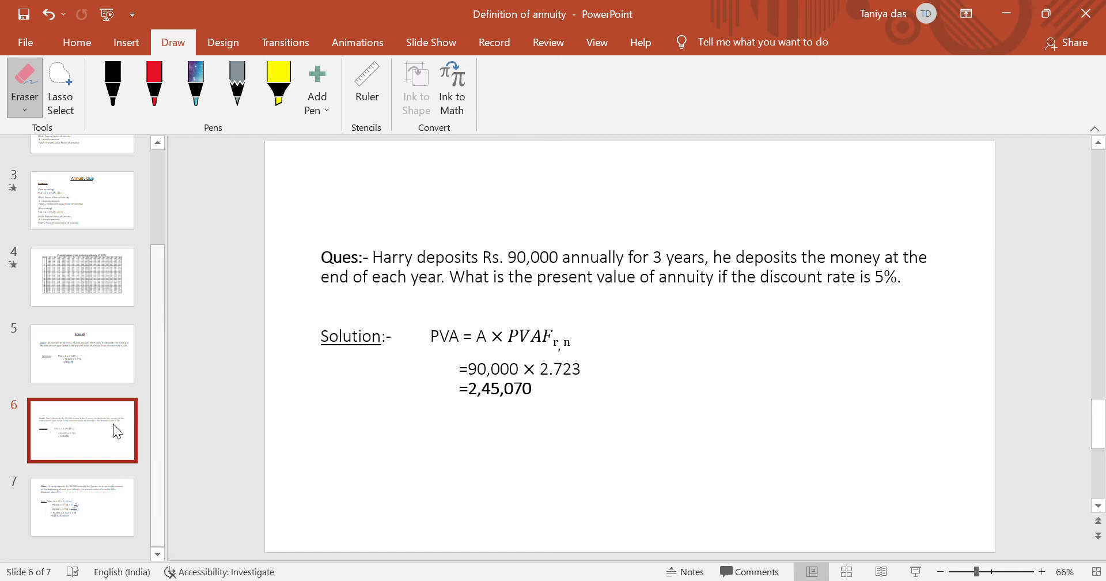
Open slide 4 from the slide pane to view the PVIFA table.
left_click(82, 276)
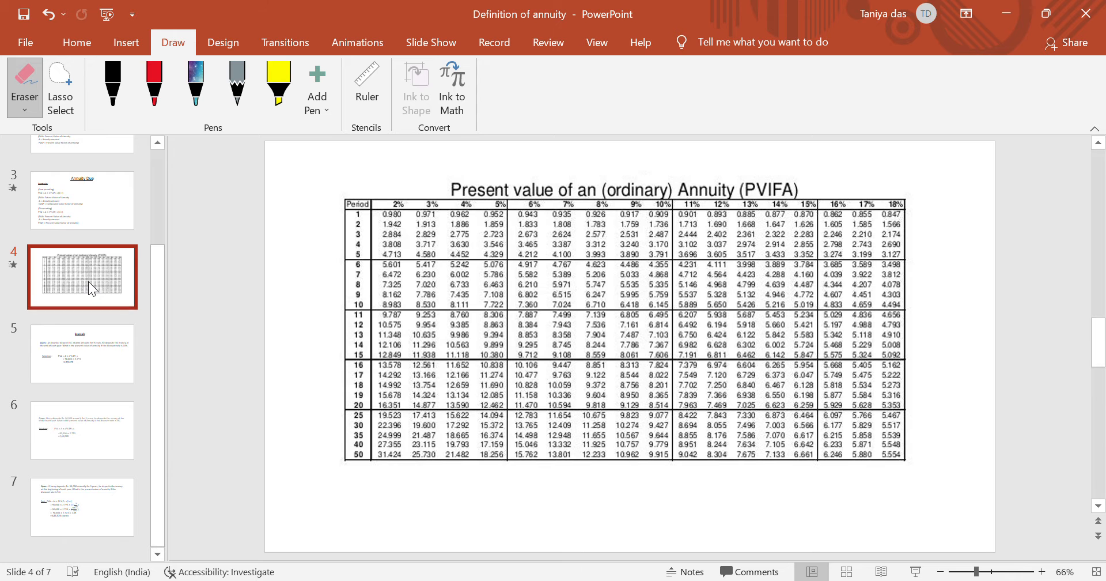
mouse_move(316, 95)
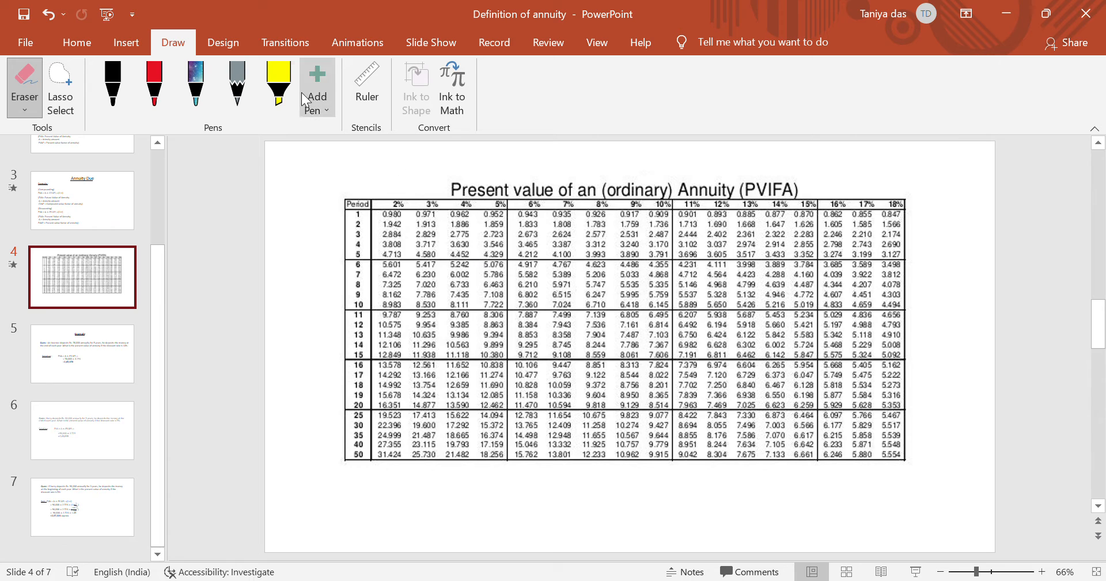
Make a yellow highlighter mark near period 3, erase the stray stroke, and reselect the highlighter.
left_click(278, 84)
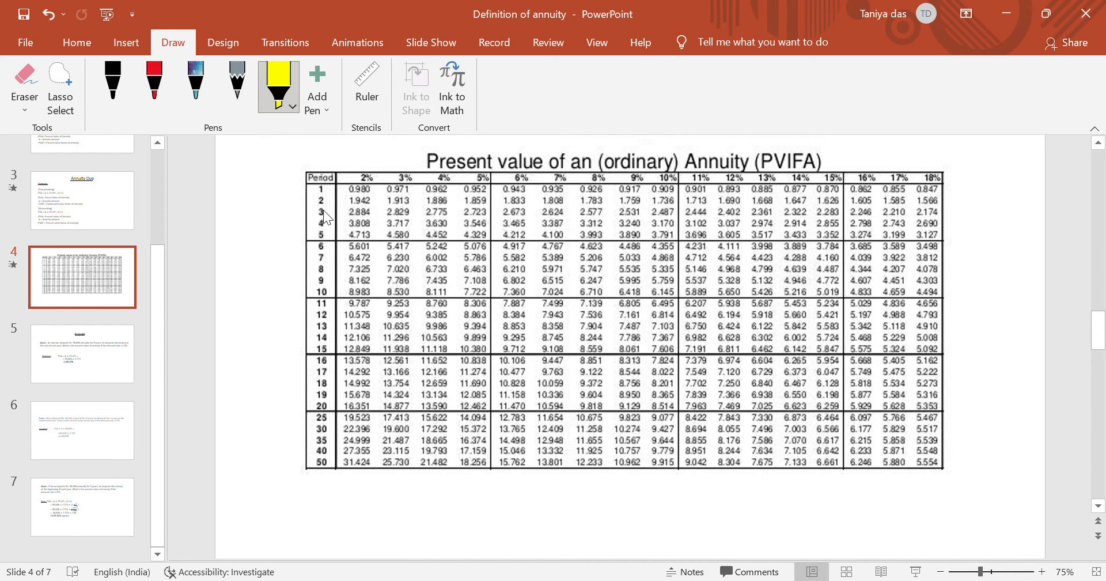
left_click_drag(321, 199, 327, 226)
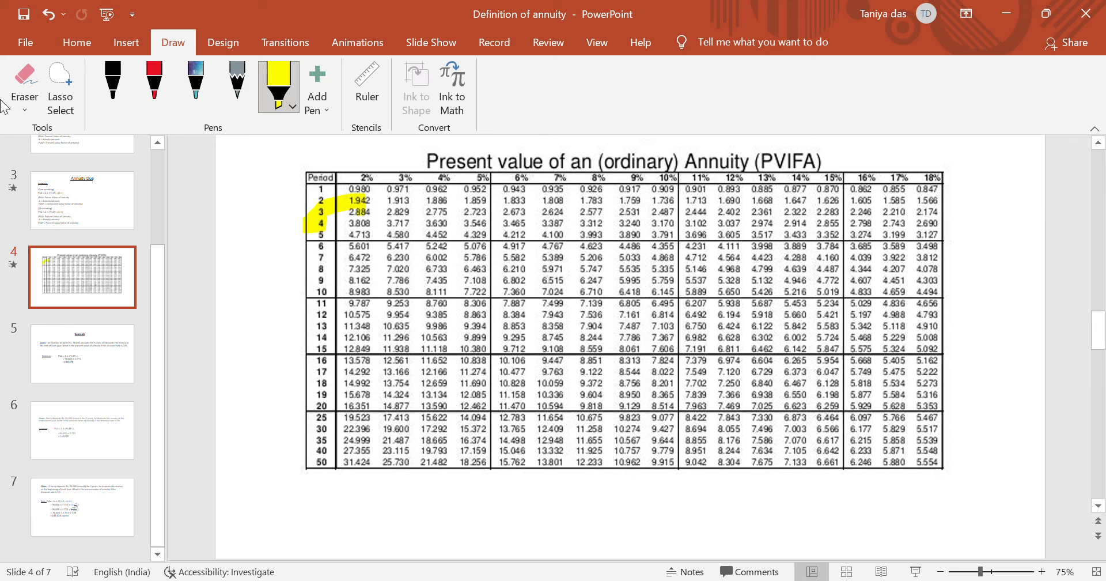
left_click(24, 85)
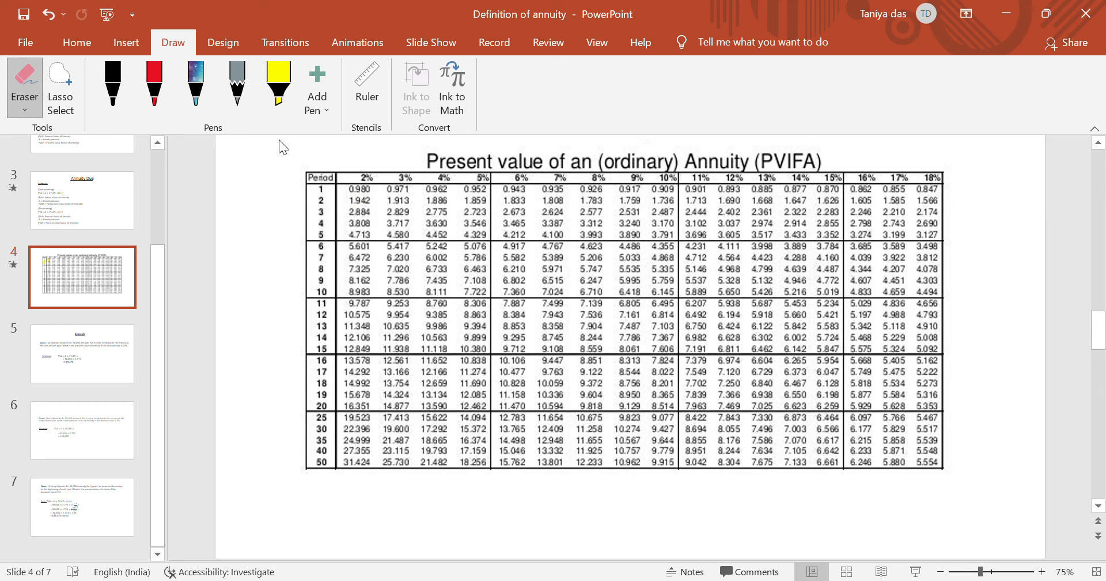
left_click(278, 85)
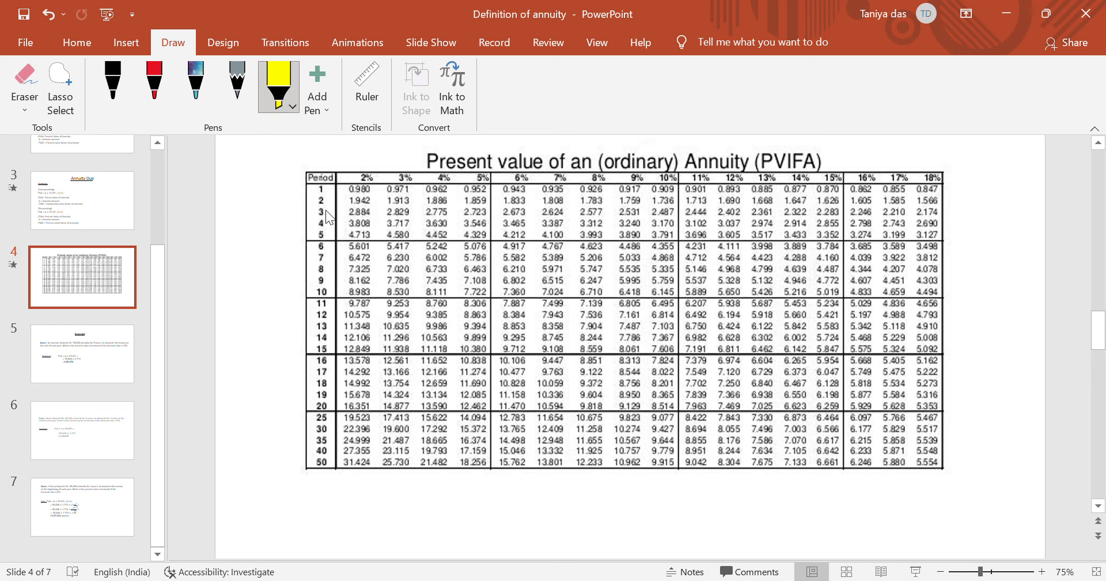
Highlight the period 3 row in yellow through 2.723, then go to slide 6.
left_click_drag(335, 211, 359, 217)
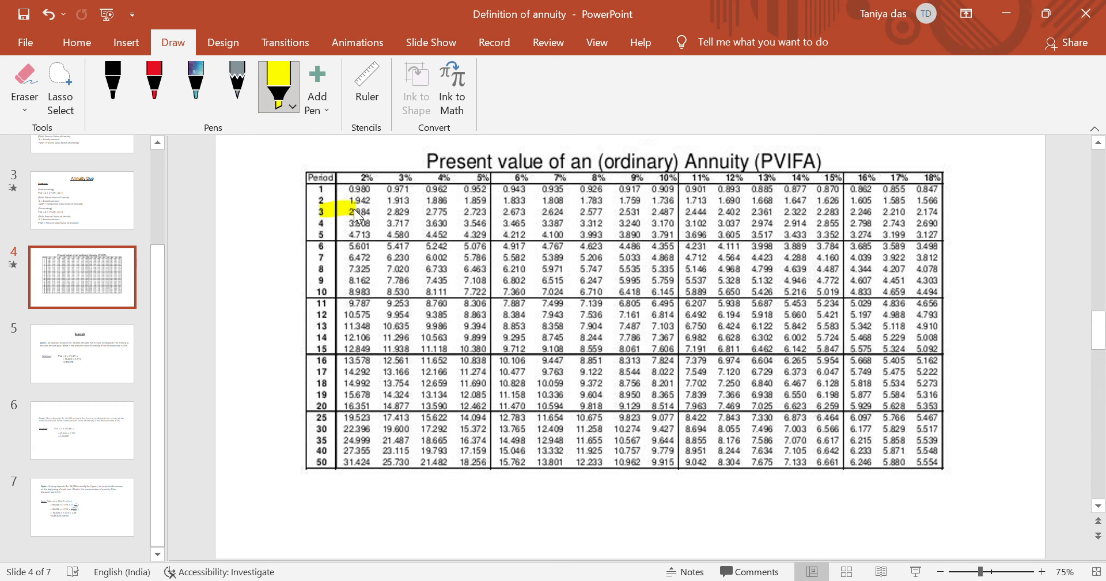
left_click_drag(356, 214, 437, 214)
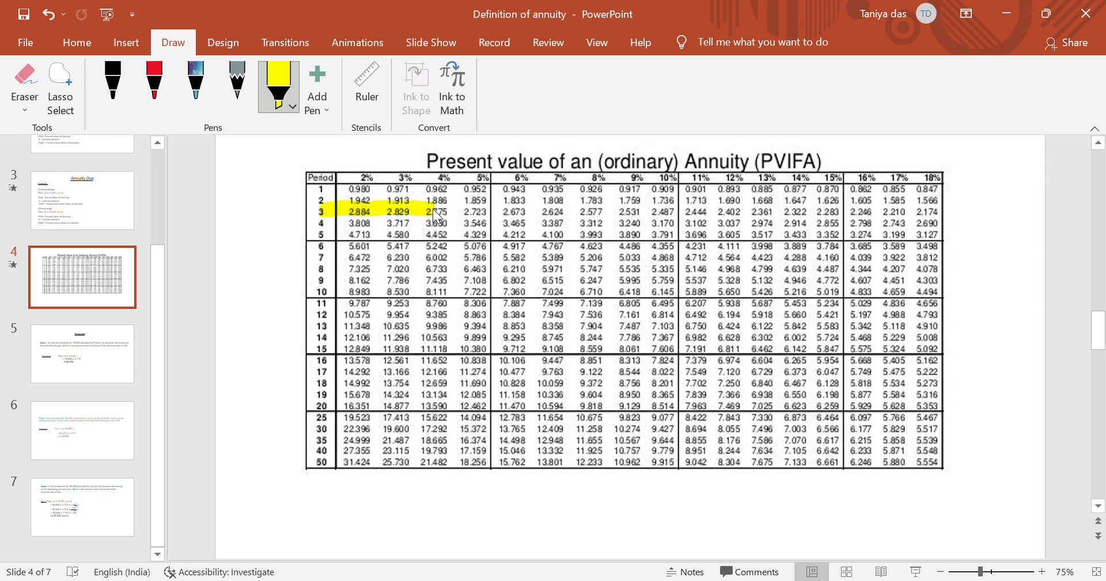
left_click_drag(437, 211, 483, 204)
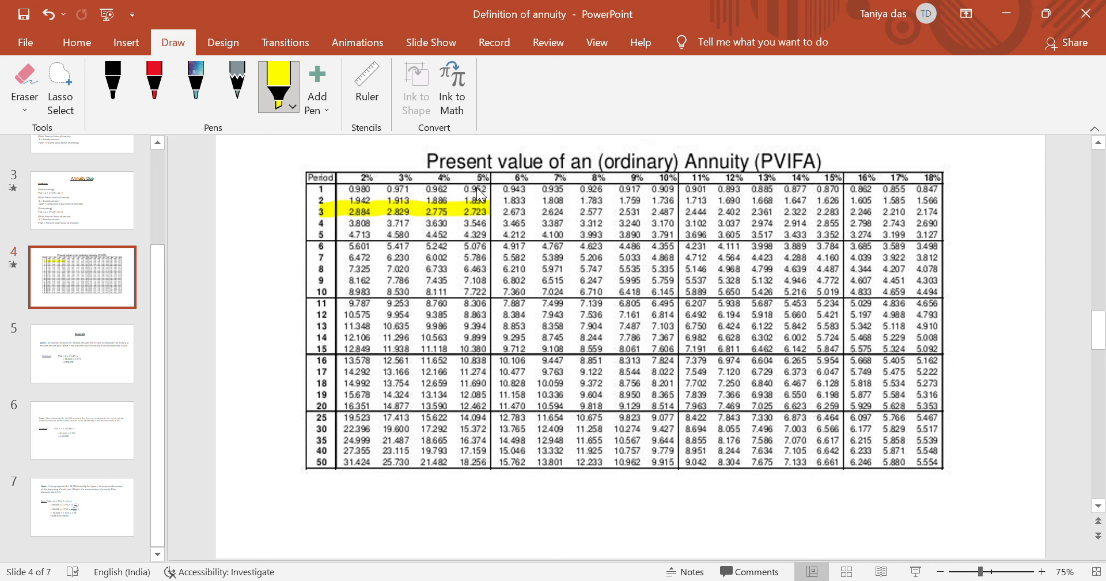
mouse_move(480, 215)
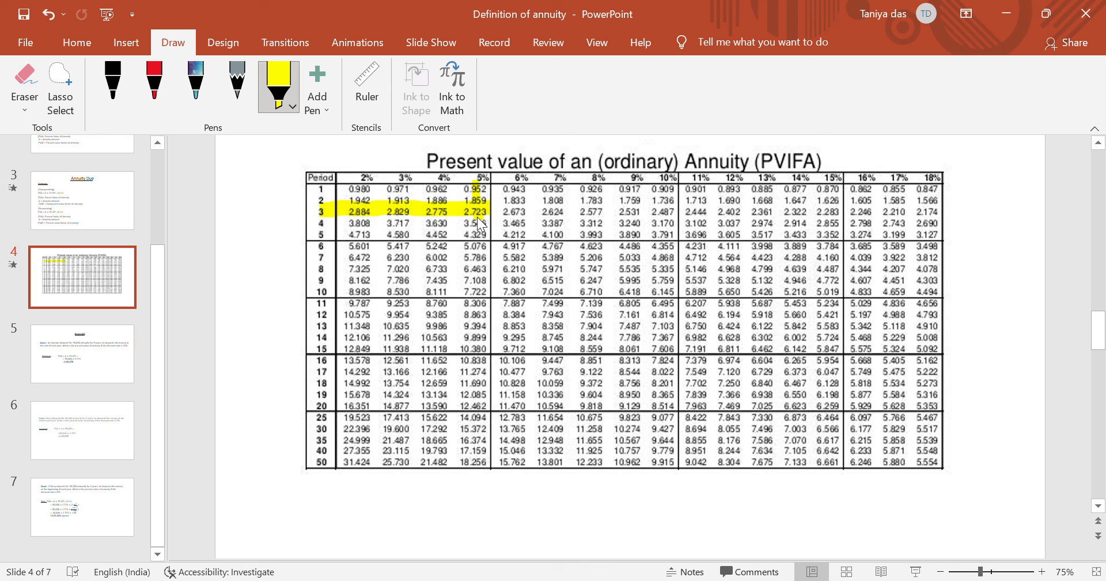
left_click(82, 431)
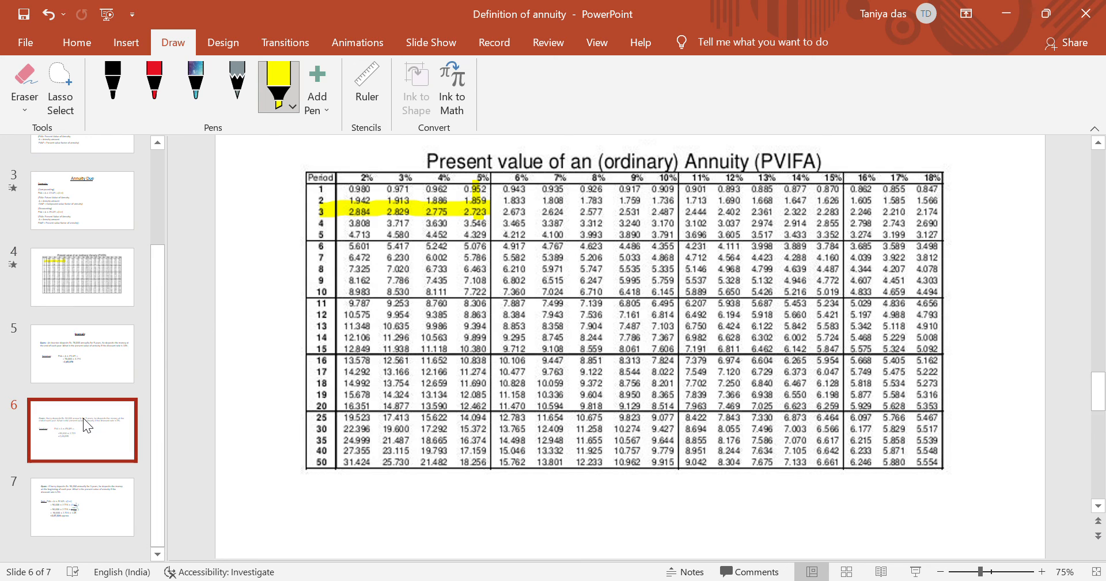
Show slide 6 with Harry's deposit solution, 90,000 × 2.723 = 2,45,070.
left_click(83, 430)
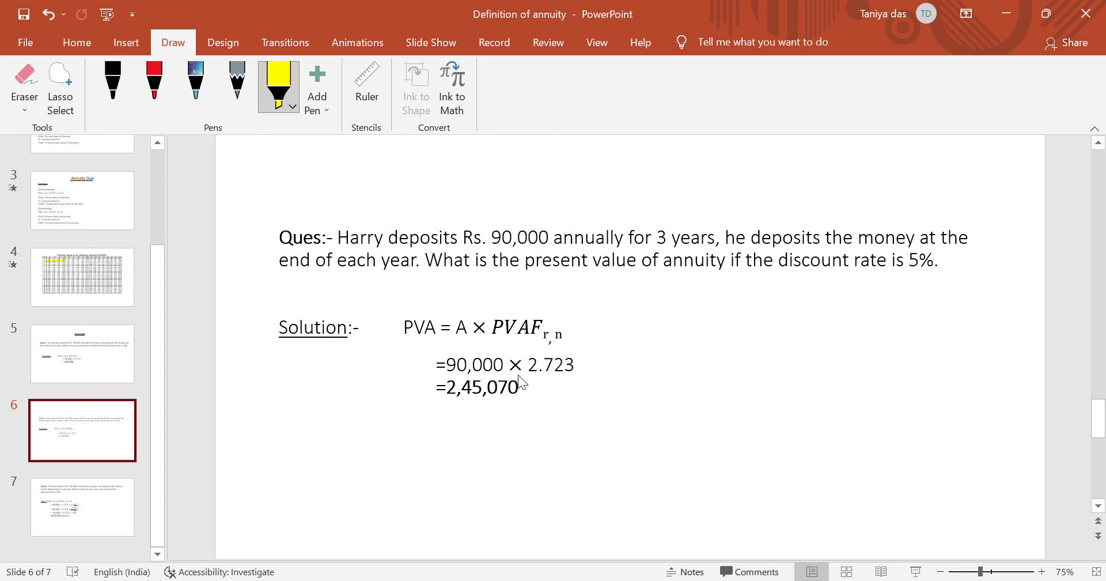
mouse_move(593, 353)
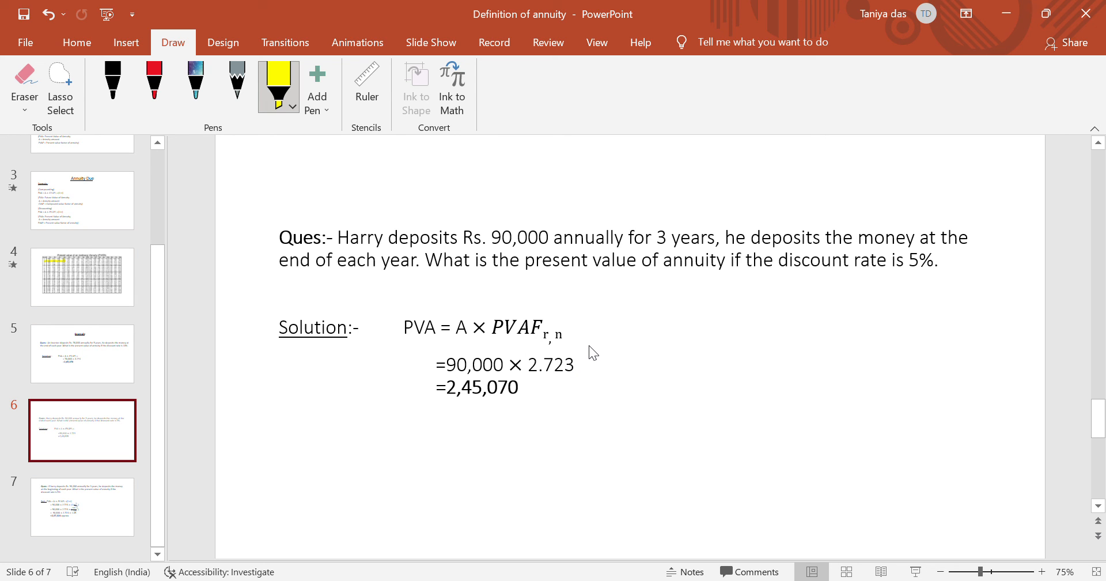
mouse_move(455, 402)
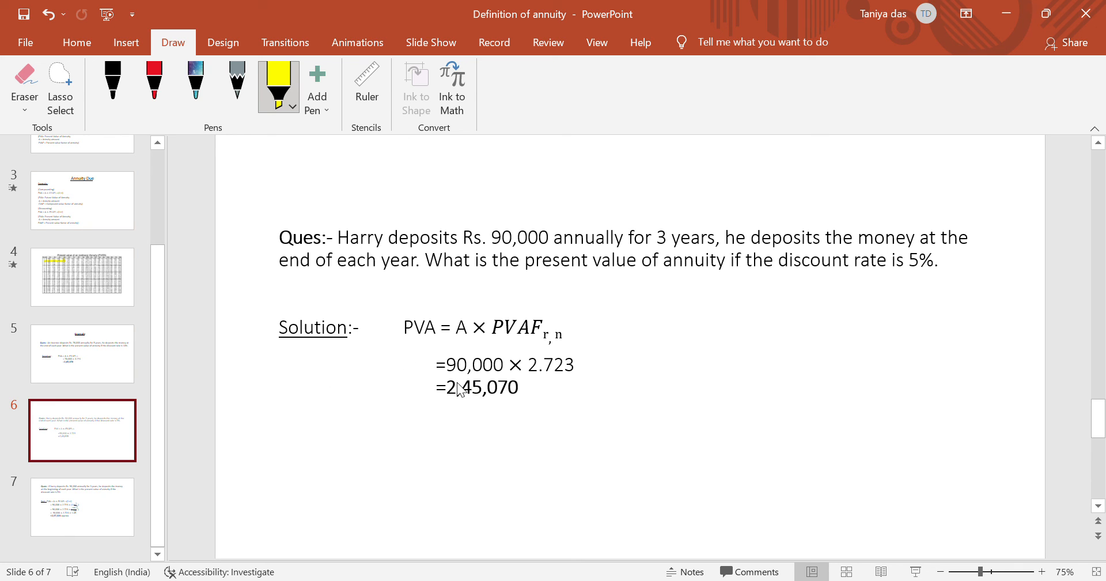
mouse_move(424, 415)
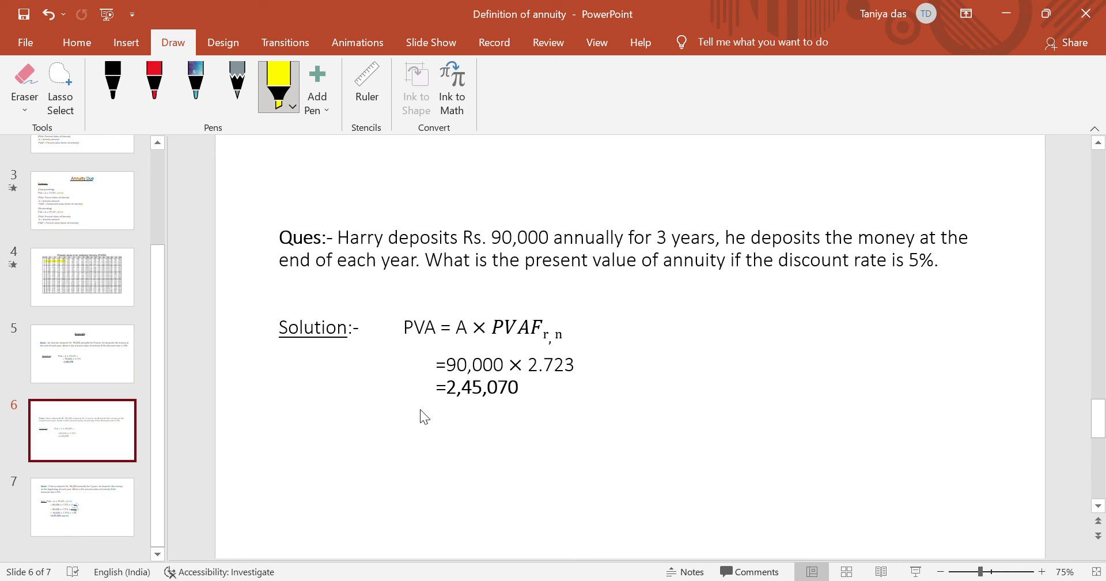